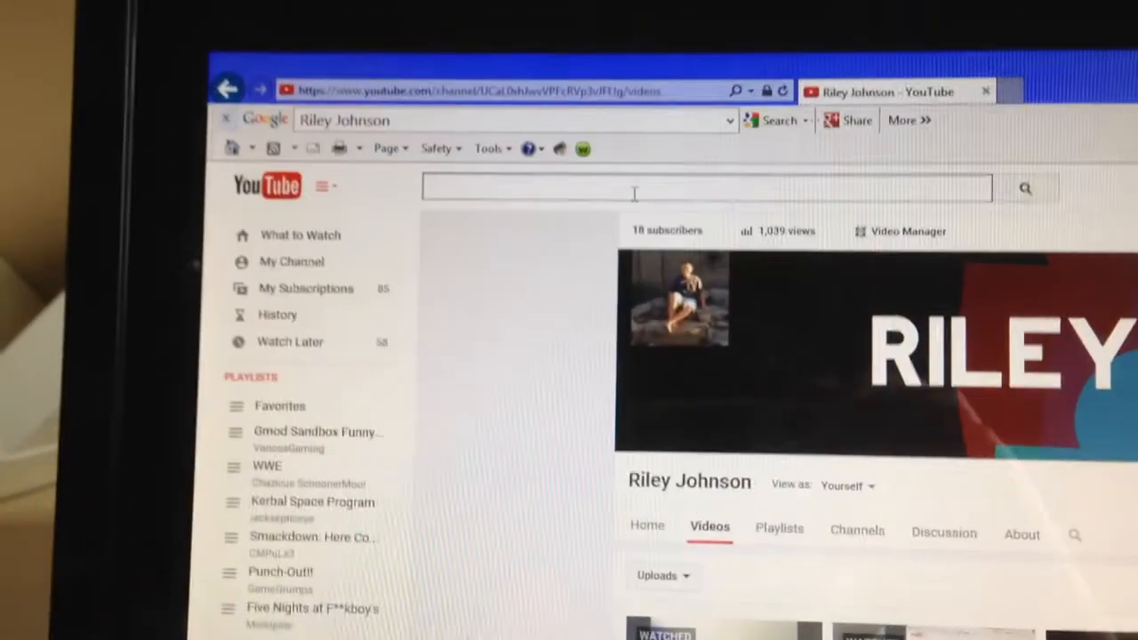
# Step: Enter 'use' in the YouTube search box to surface the 'use the force luke' suggestion
pyautogui.write('use')
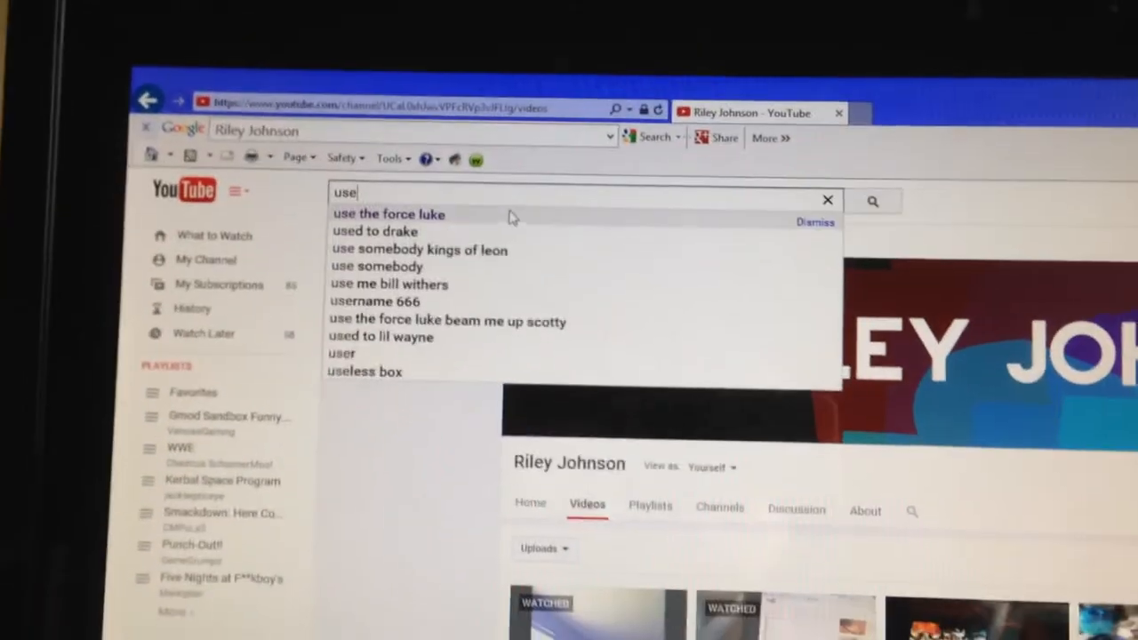
# Step: Search 'use the force luke' from the suggestion and scroll through the floating results
pyautogui.click(388, 214)
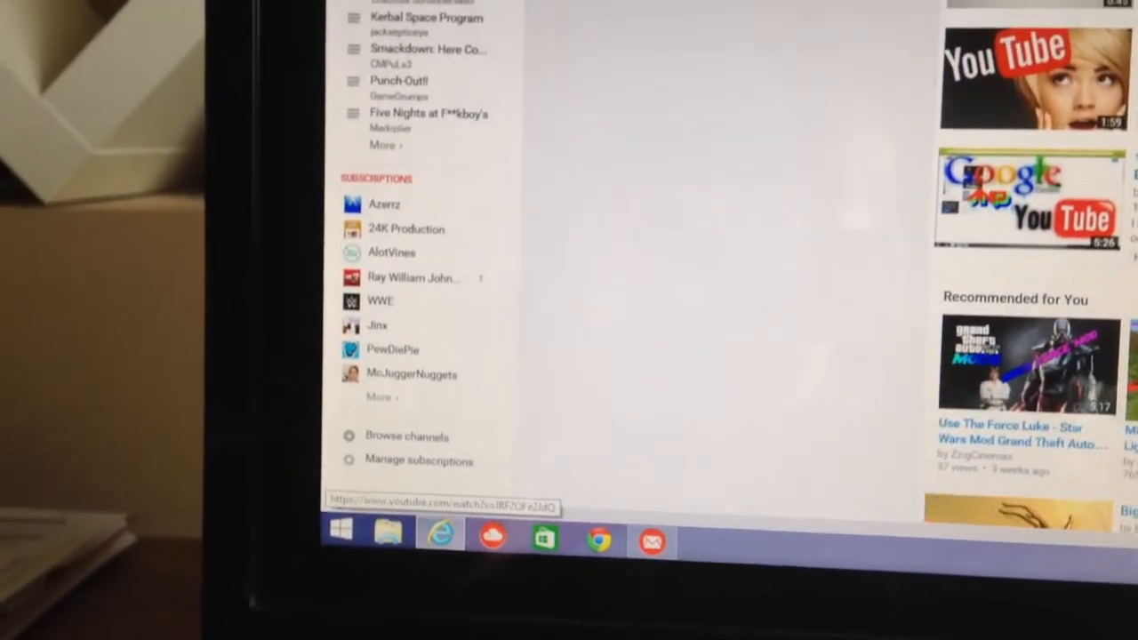
pyautogui.scroll(-3)
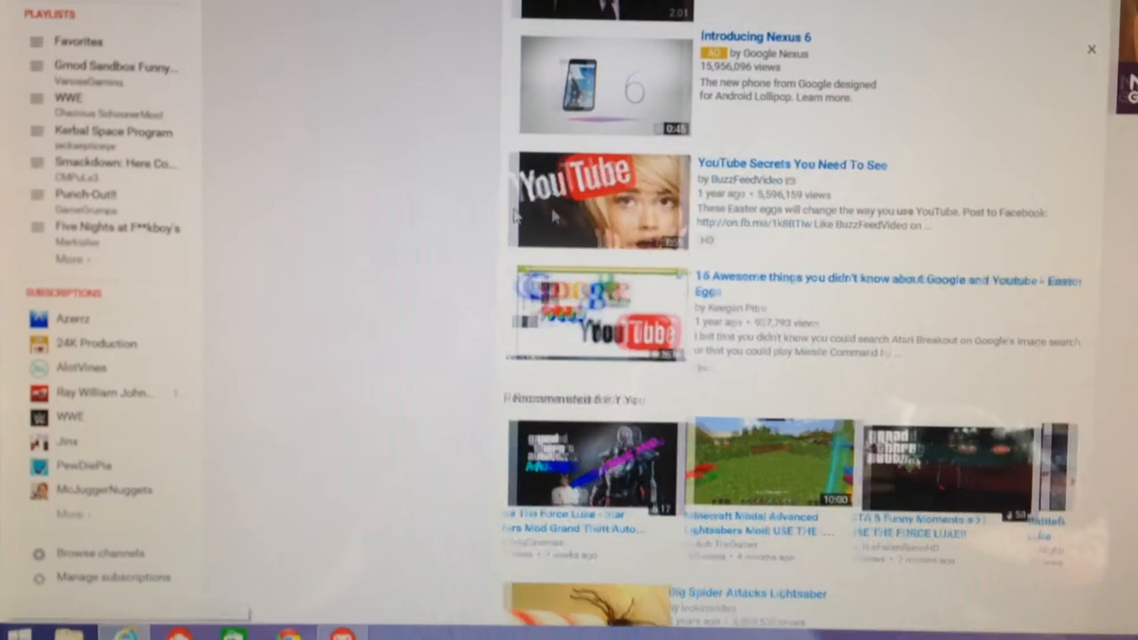
pyautogui.scroll(-3)
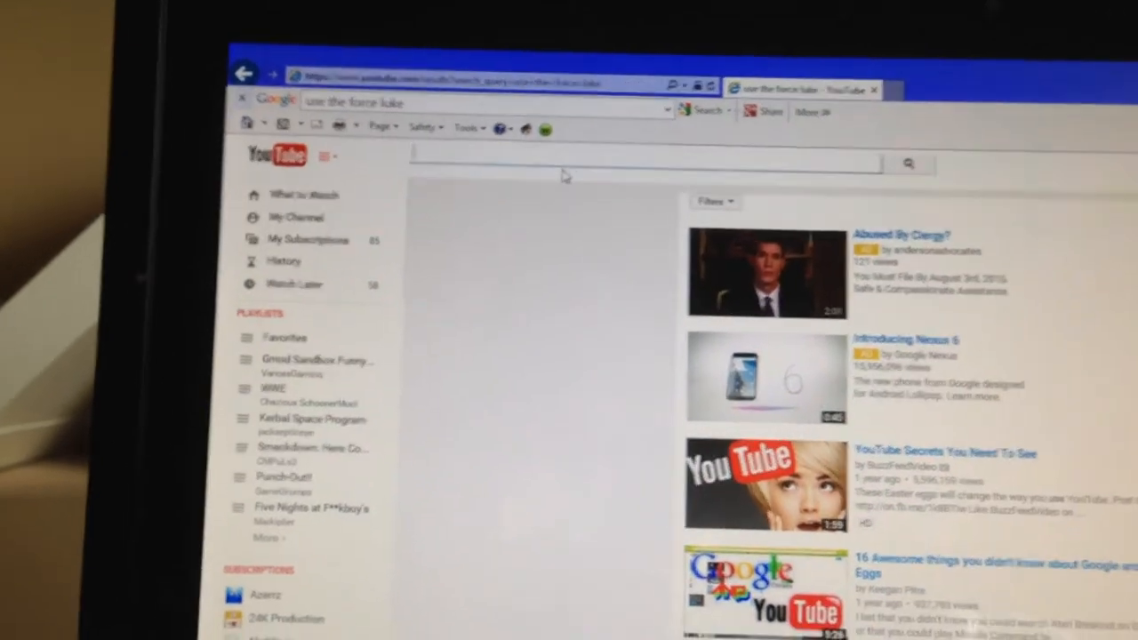
# Step: Search 'beam me up scotty' from the 'bea' suggestion and scroll its teleporting results
pyautogui.write('bea')
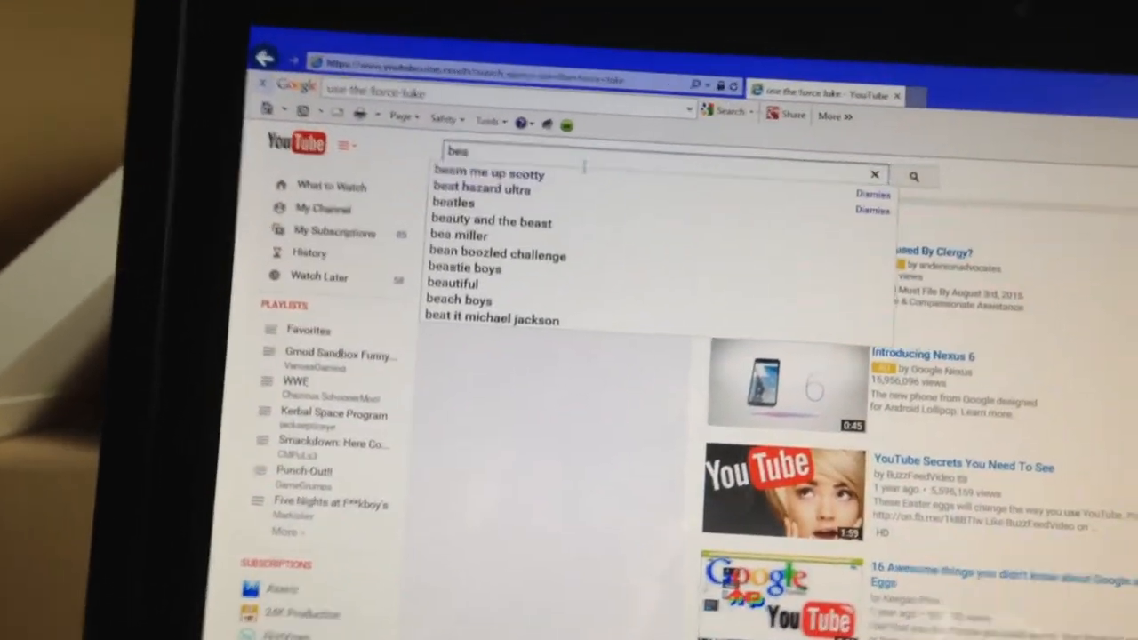
pyautogui.click(488, 176)
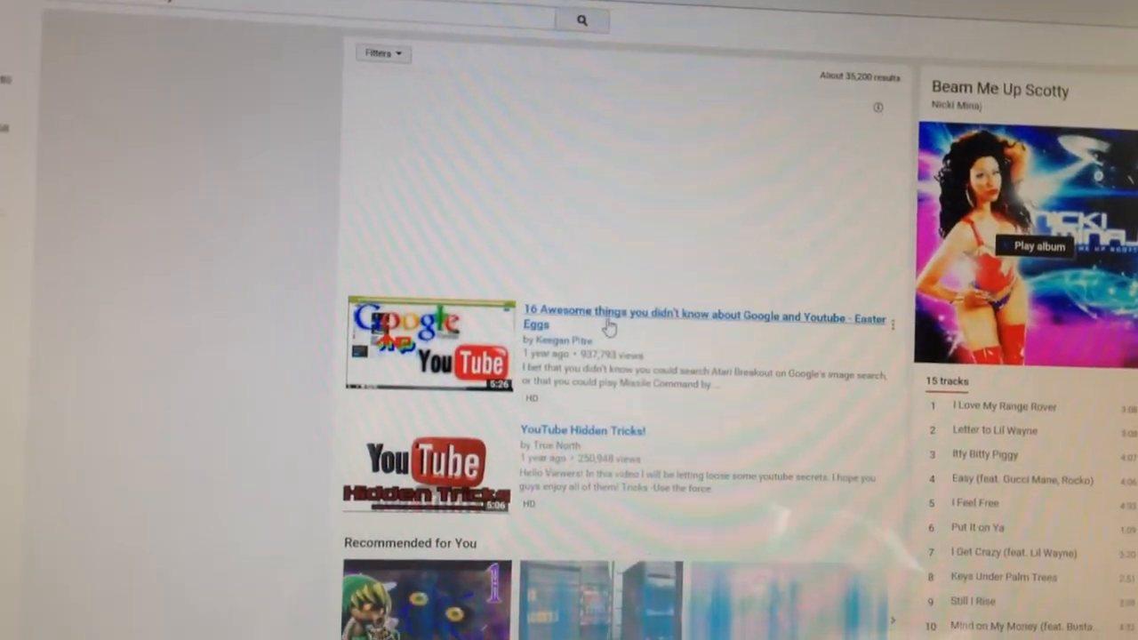
pyautogui.scroll(-3)
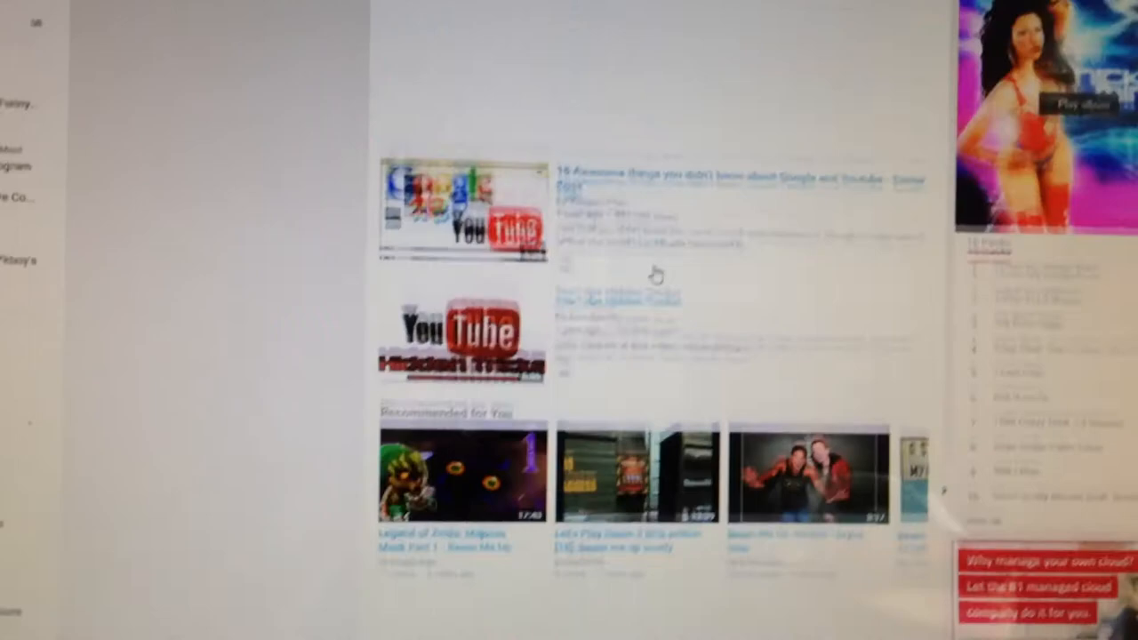